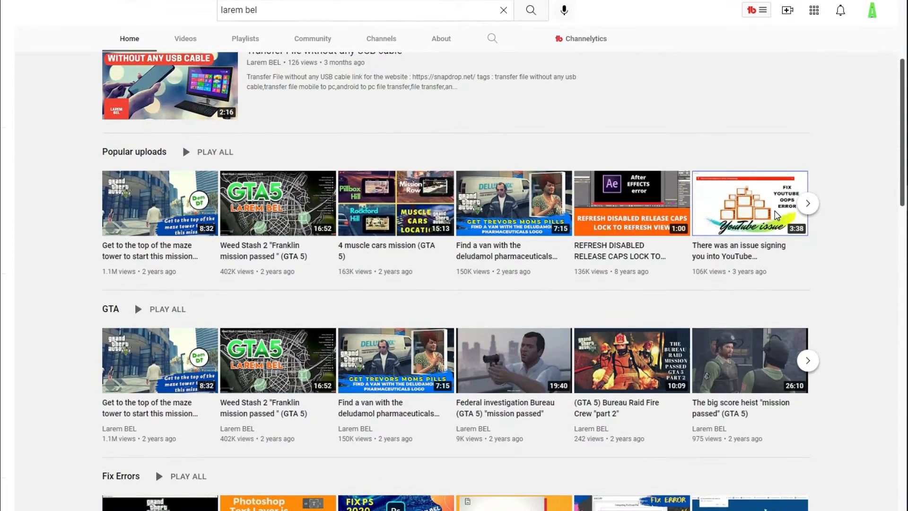
Step: Scroll through the YouTube channel page's playlist sections before returning to the desktop
scroll("down", 3)
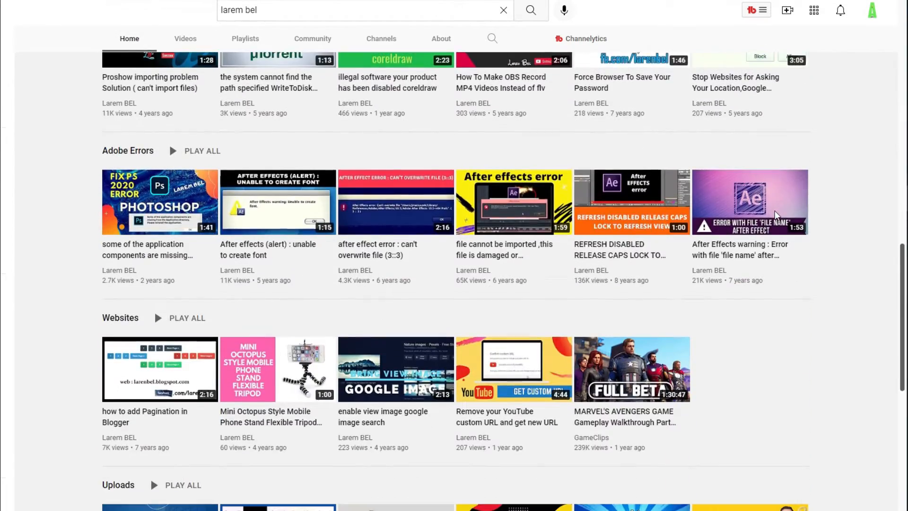
scroll("up", 3)
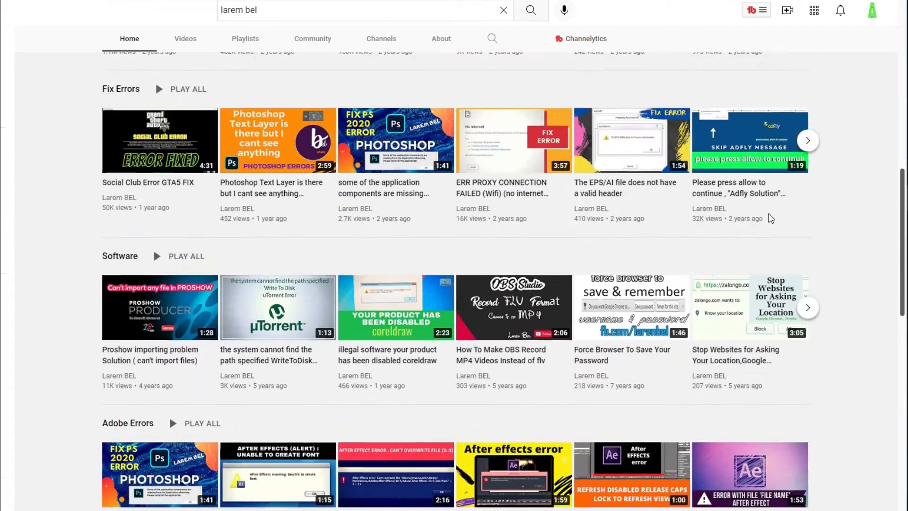
scroll("up", 3)
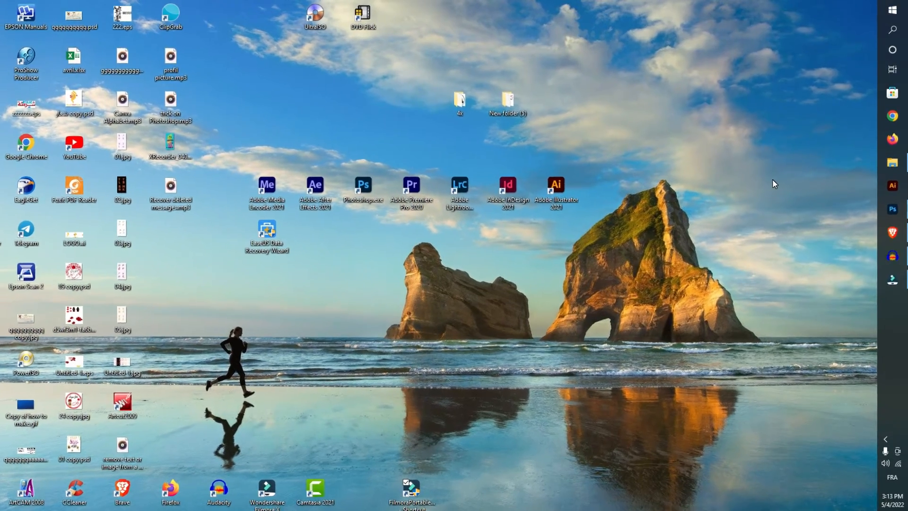
Step: Launch the Malicious Software Removal Tool from the Run dialog using 'MRT'
key("Win+r")
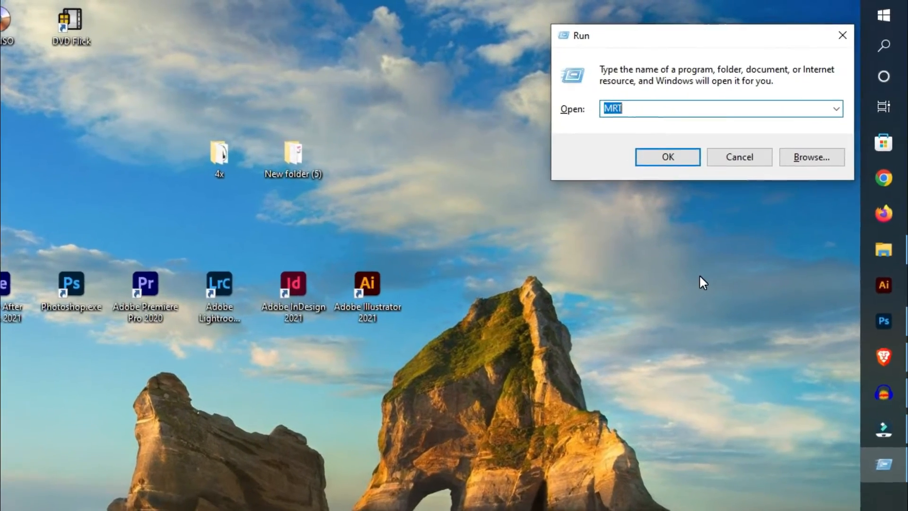
left_click(667, 156)
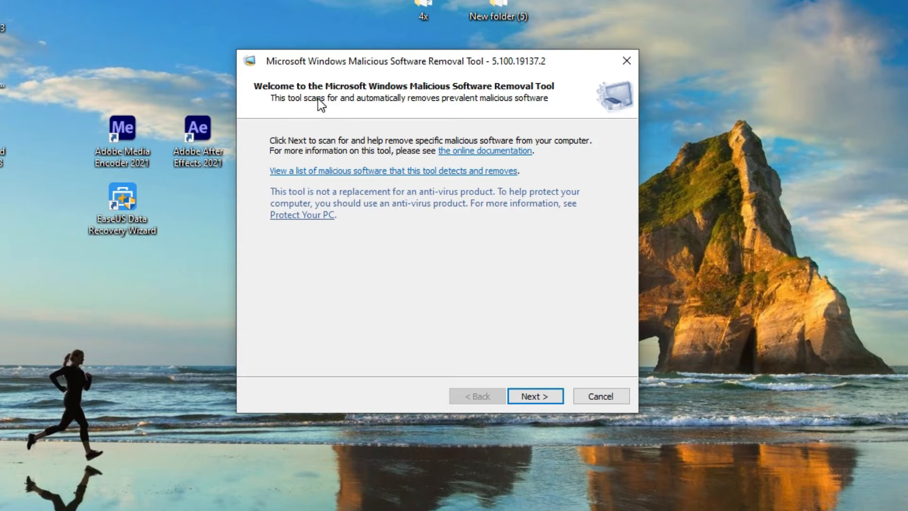
mouse_move(390, 110)
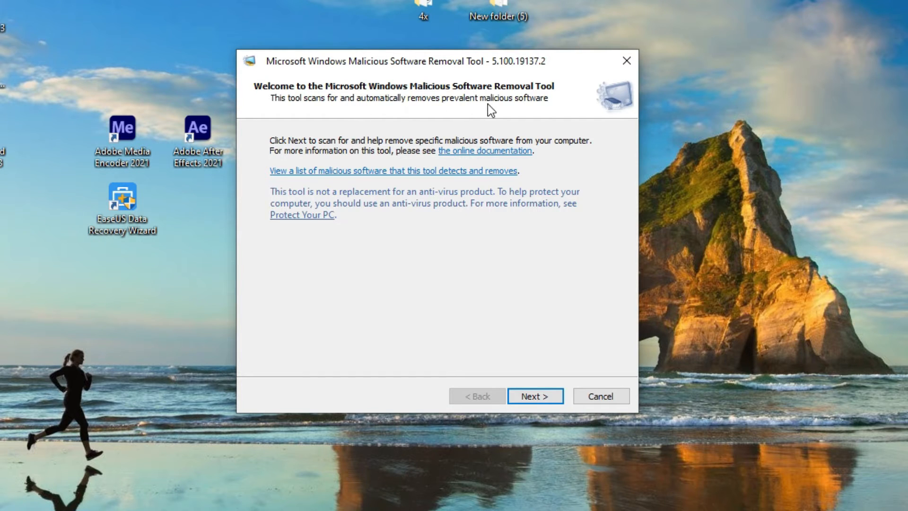
mouse_move(352, 152)
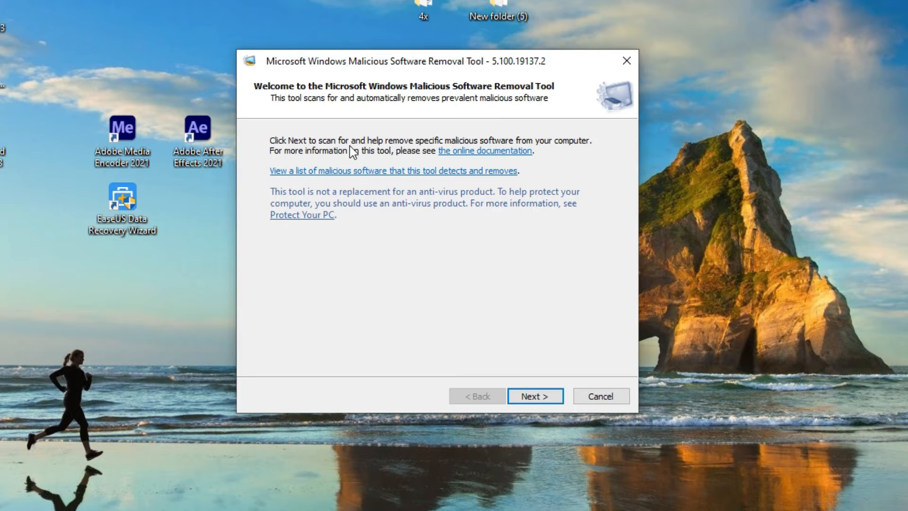
mouse_move(443, 155)
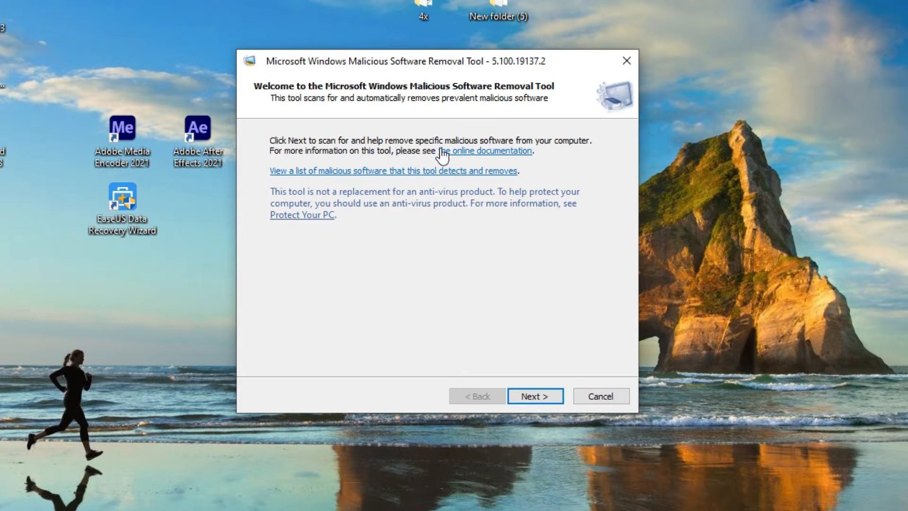
mouse_move(566, 150)
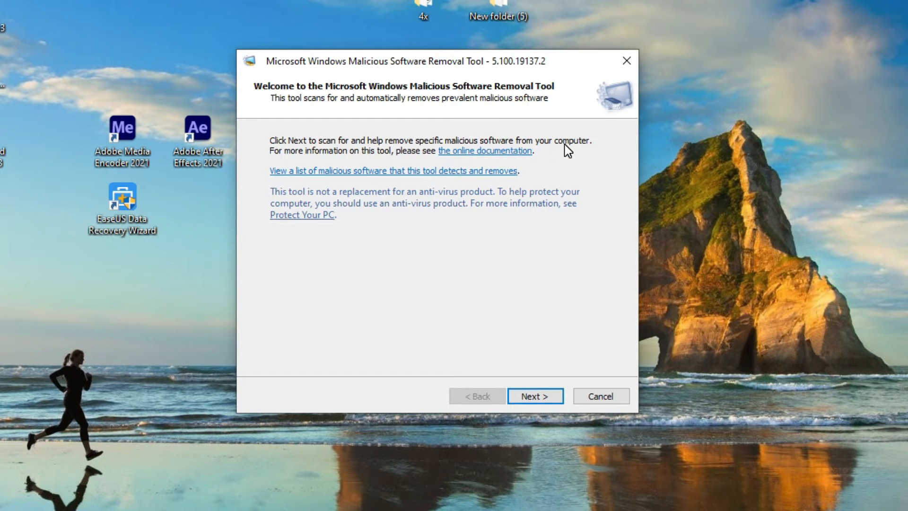
Step: Continue past the welcome page and start a Quick scan of the system
left_click(533, 396)
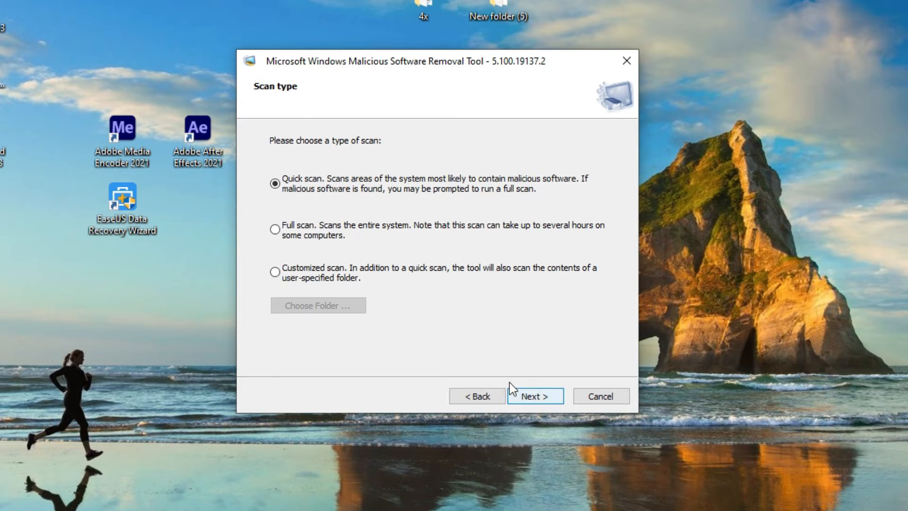
mouse_move(311, 212)
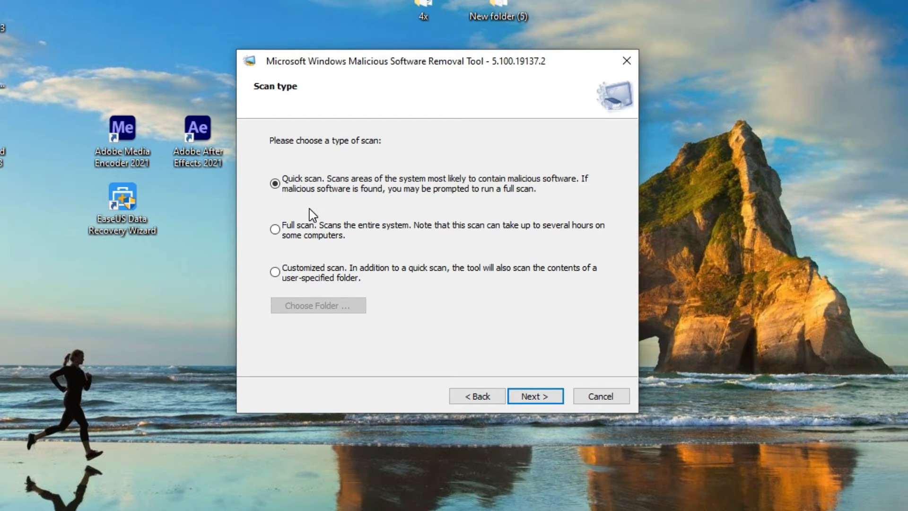
mouse_move(292, 237)
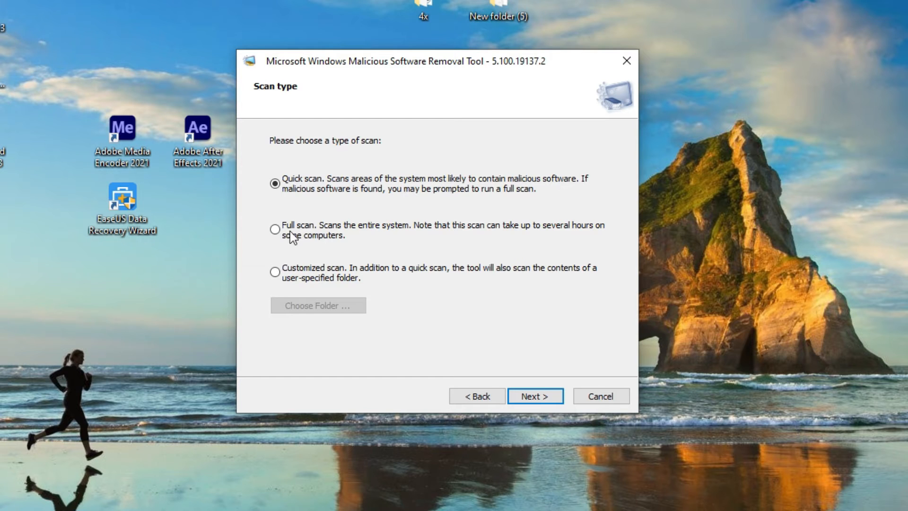
mouse_move(386, 65)
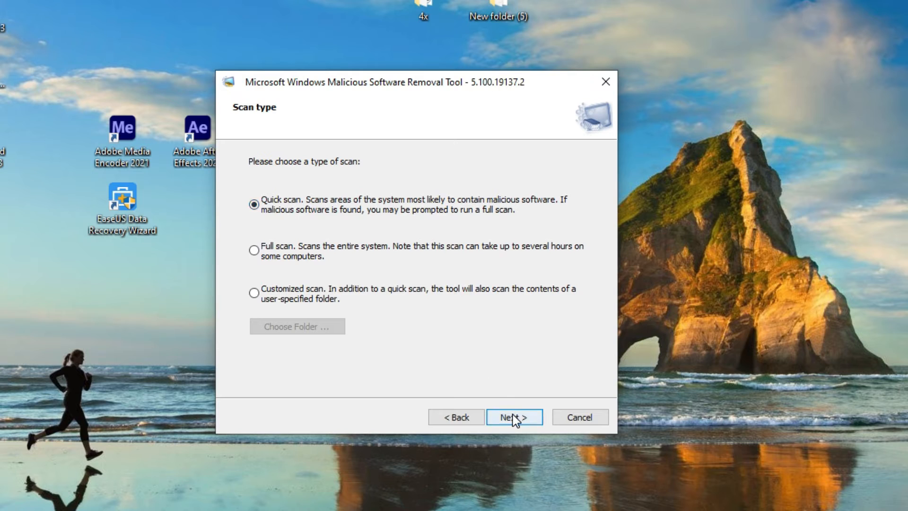
left_click(512, 416)
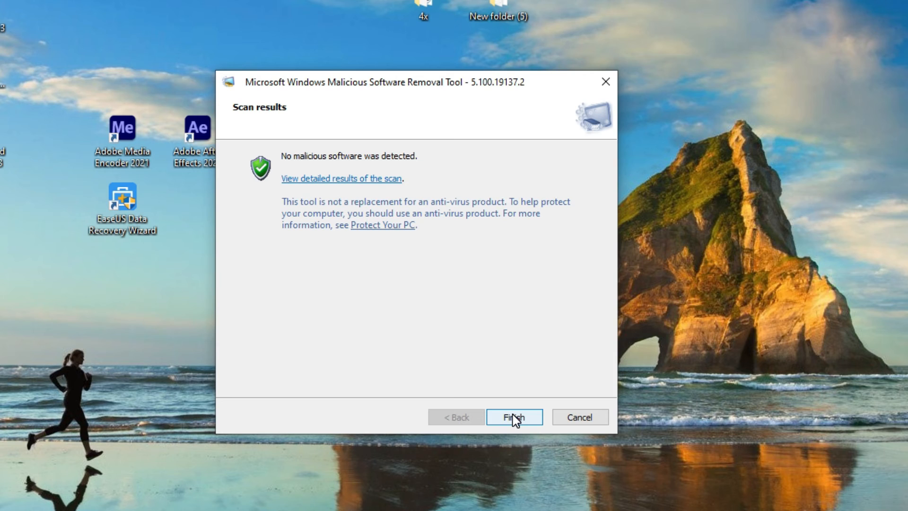
mouse_move(546, 381)
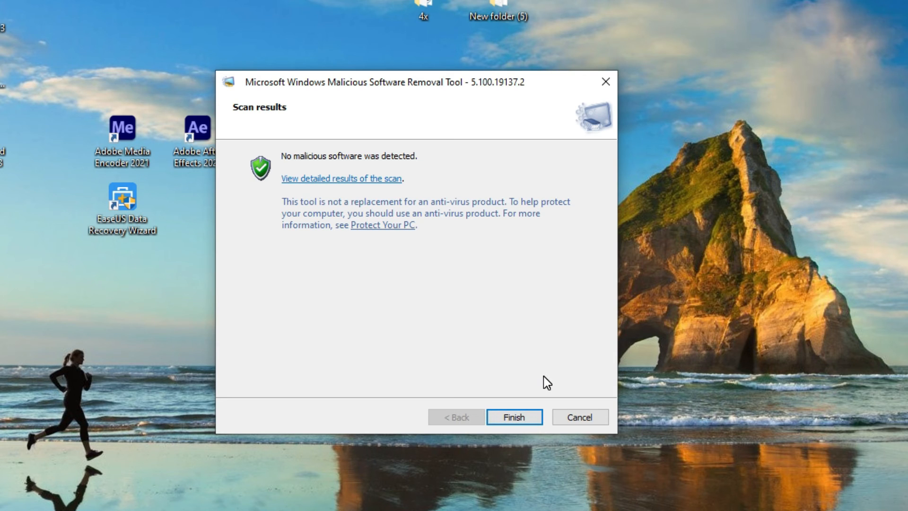